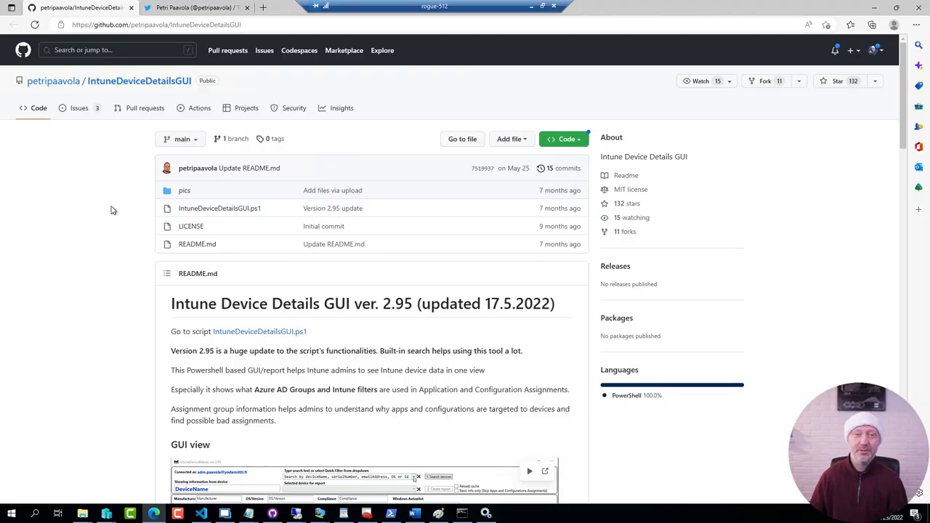
View the author's Twitter profile, then return to the IntuneDeviceDetailsGUI repository page
{"action": "left_click", "coordinate": [192, 7]}
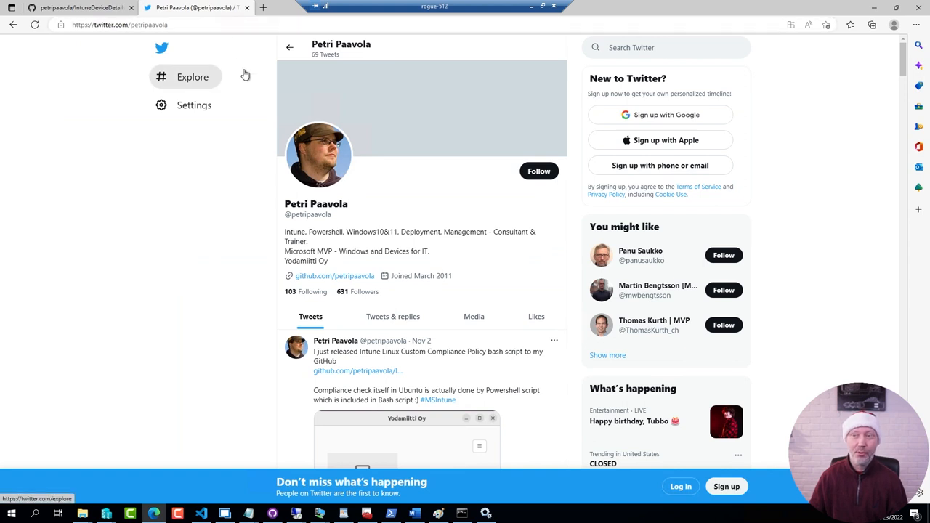
{"action": "left_click", "coordinate": [73, 7]}
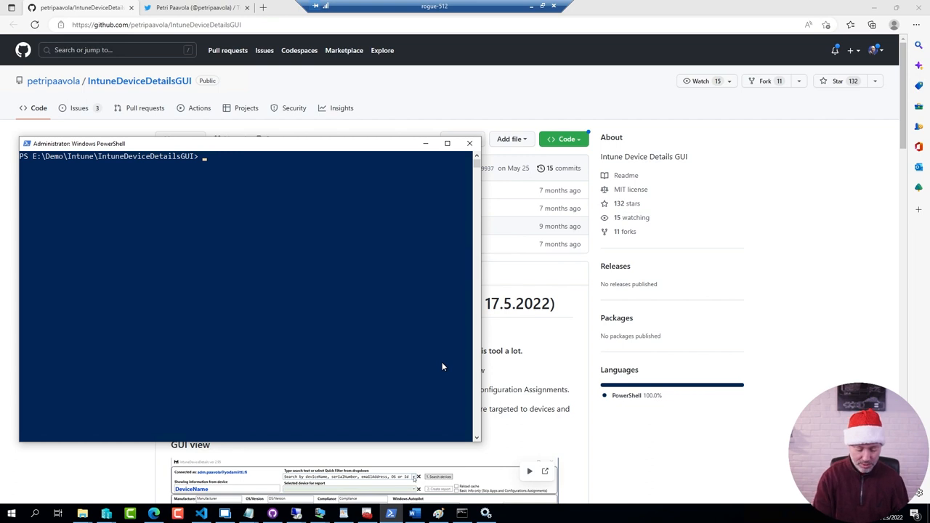
List the folder with dir and run IntuneDeviceDetailsGUI.ps1 to connect to Intune
{"action": "type", "text": "dir"}
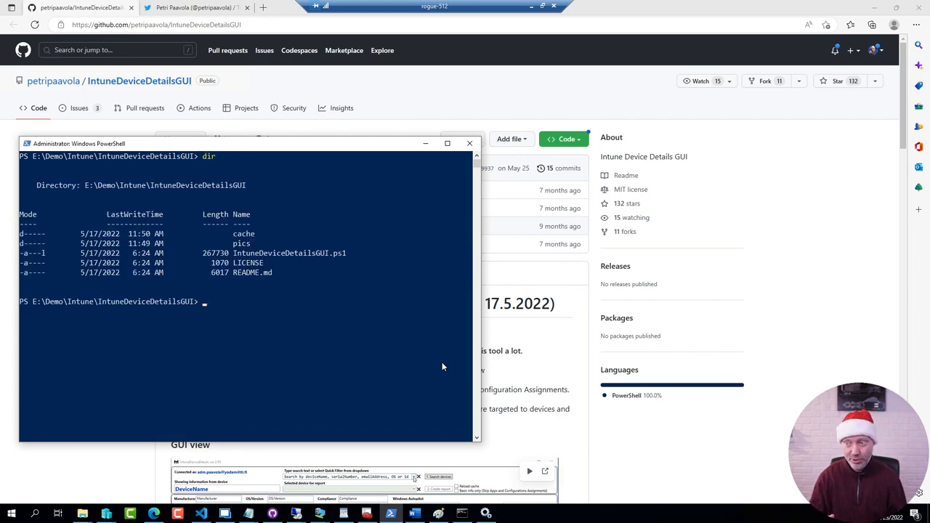
{"action": "type", "text": "intui"}
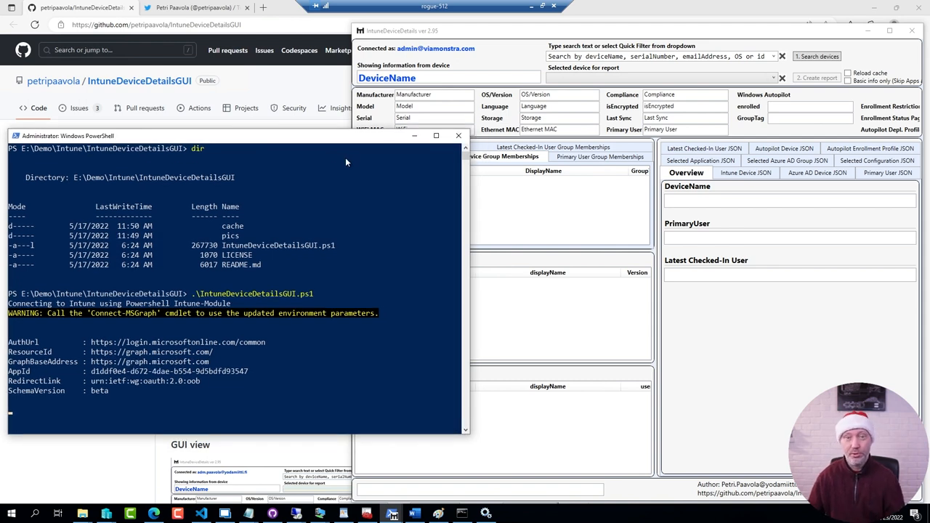
{"action": "mouse_move", "coordinate": [425, 154]}
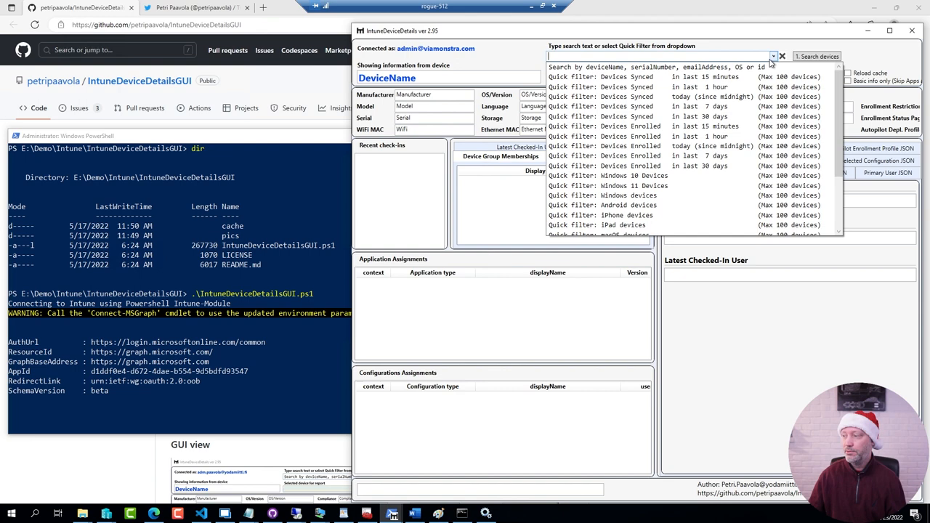
{"action": "mouse_move", "coordinate": [613, 175]}
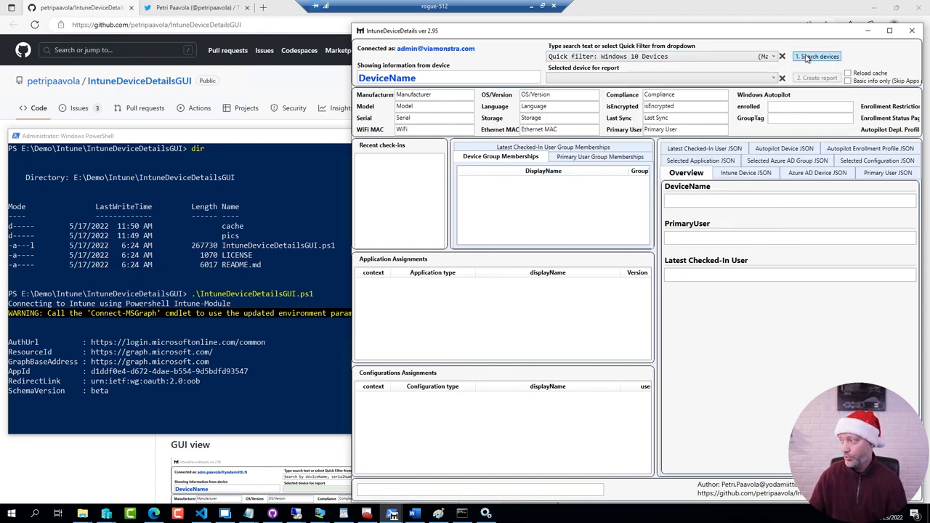
Search Intune with the Windows 10 Devices filter and select DA-INTUNE-010 from the results
{"action": "left_click", "coordinate": [817, 56]}
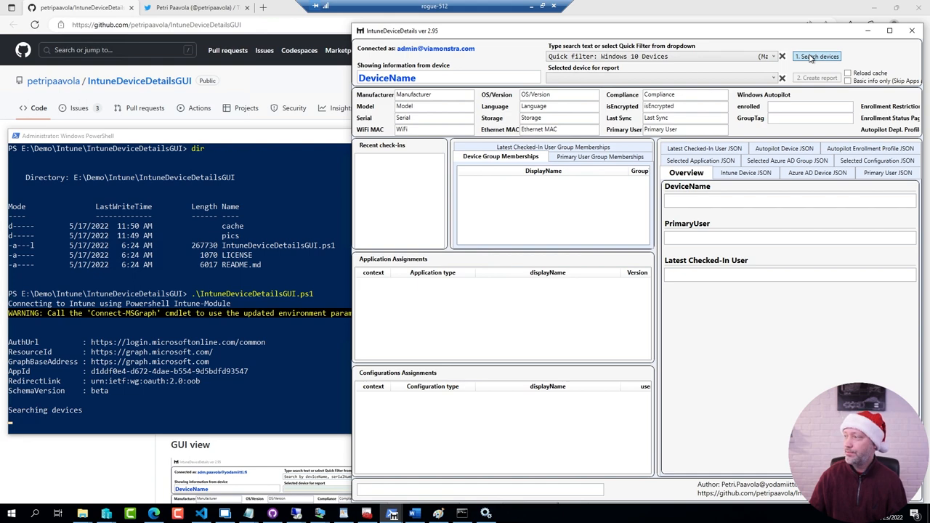
{"action": "left_click", "coordinate": [816, 55]}
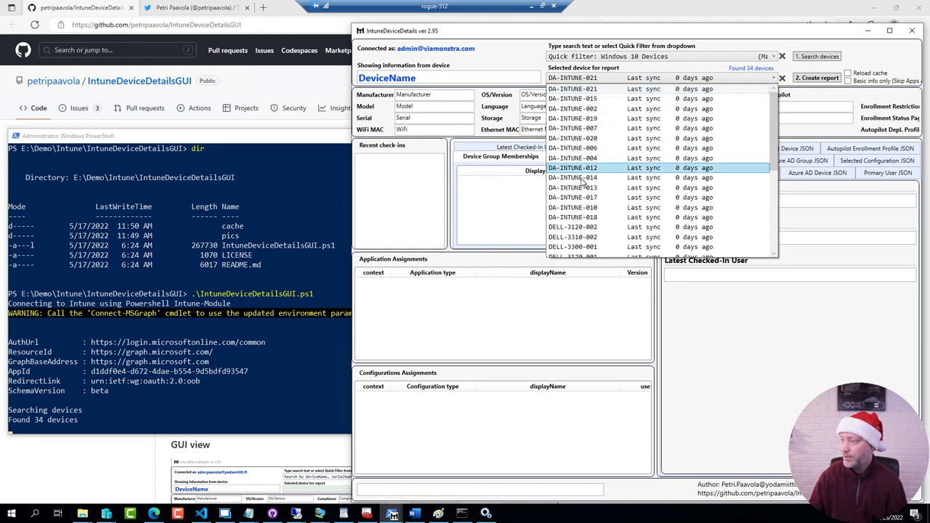
{"action": "left_click", "coordinate": [572, 207]}
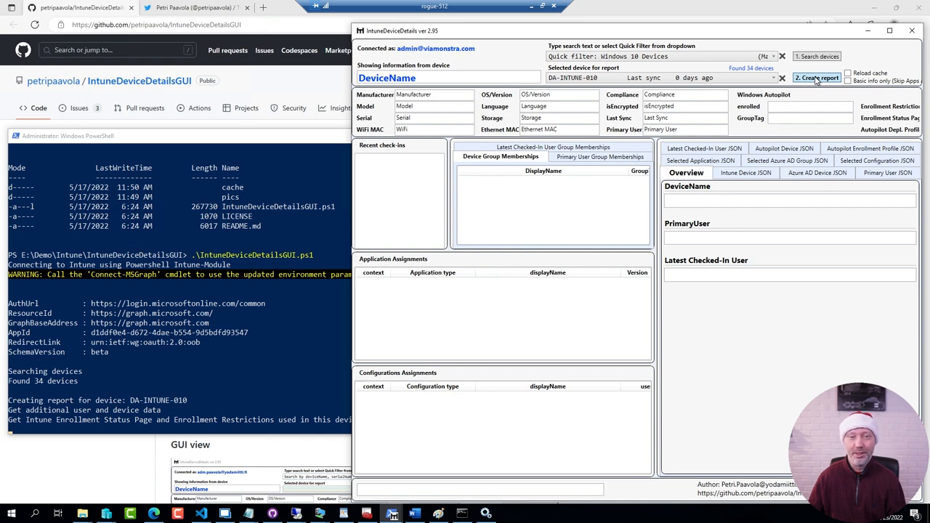
Generate the DA-INTUNE-010 report and scroll through its memberships, assignments and Overview details
{"action": "left_click", "coordinate": [816, 78]}
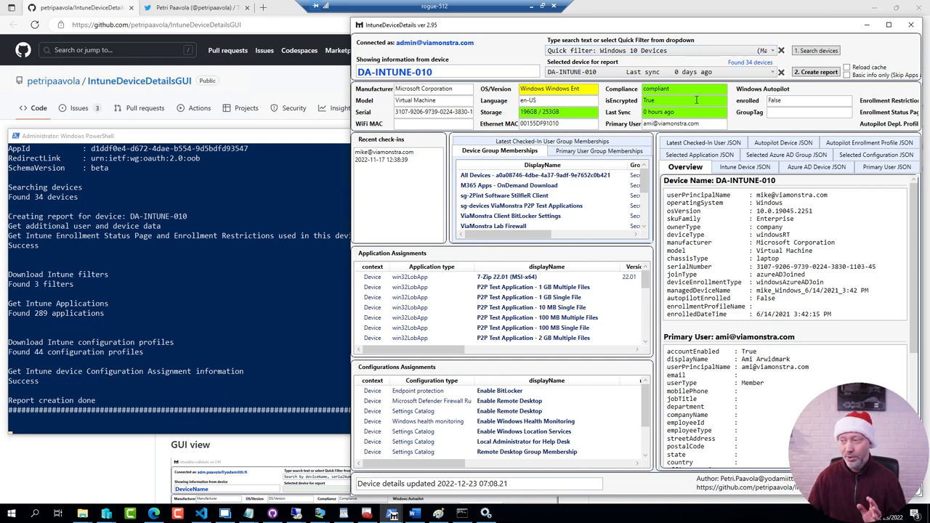
{"action": "mouse_move", "coordinate": [614, 177]}
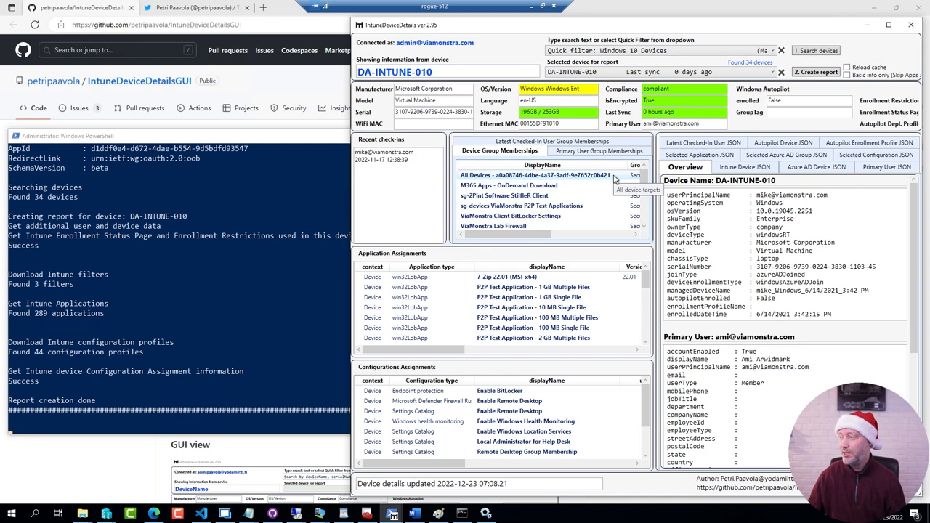
{"action": "mouse_move", "coordinate": [773, 342]}
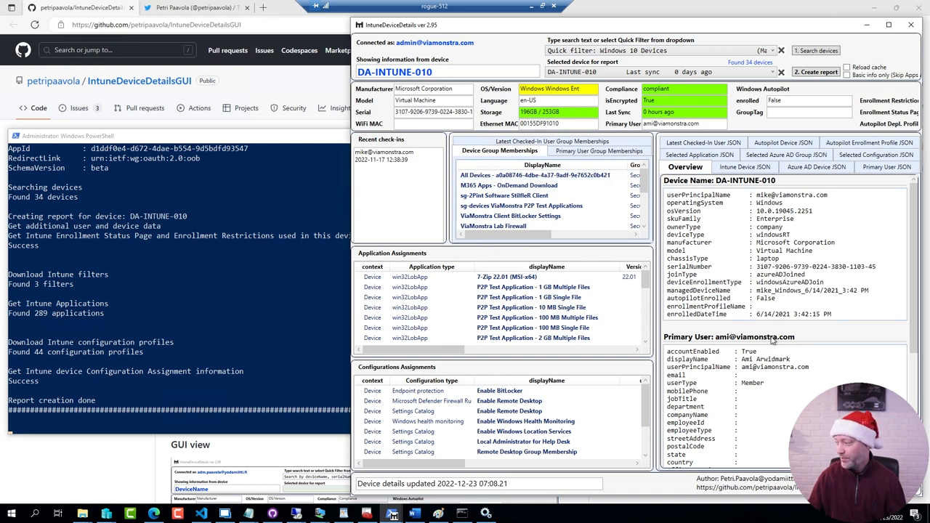
{"action": "scroll", "scroll_direction": "down", "scroll_amount": 3}
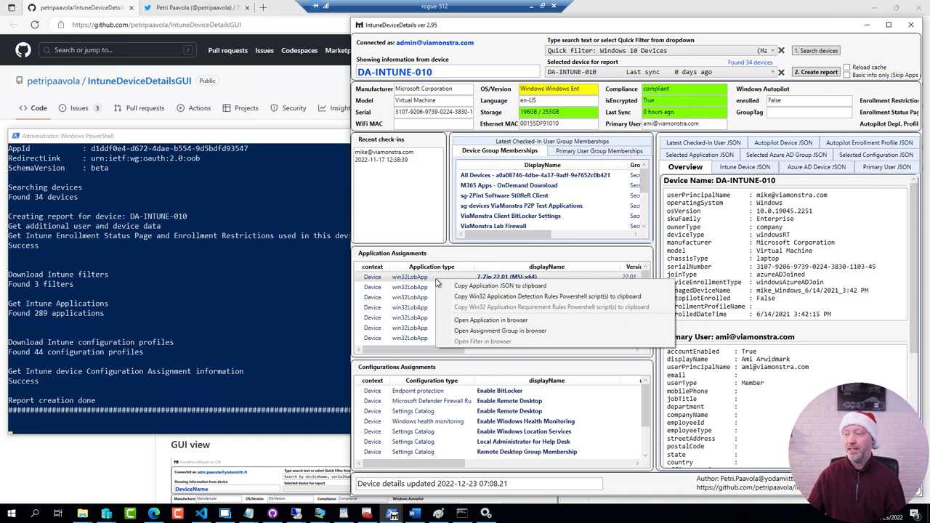
{"action": "mouse_move", "coordinate": [500, 285]}
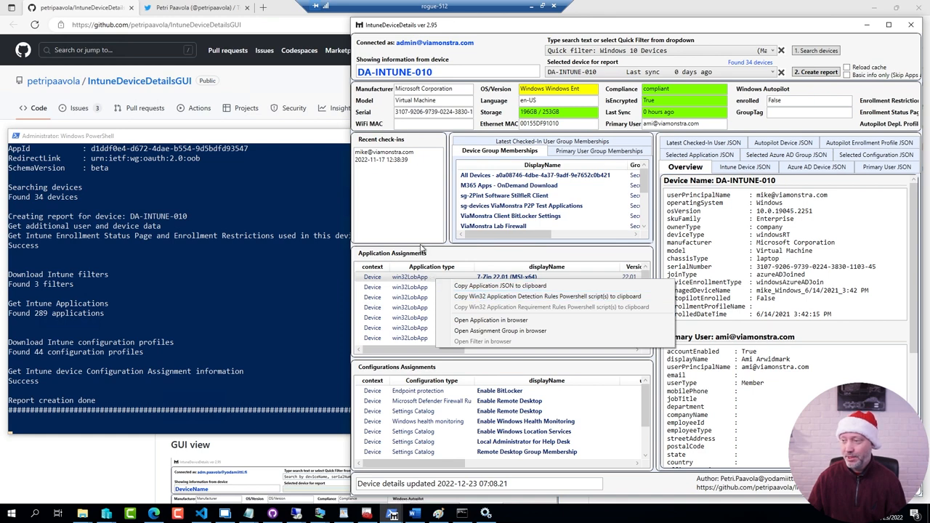
{"action": "left_click", "coordinate": [419, 235]}
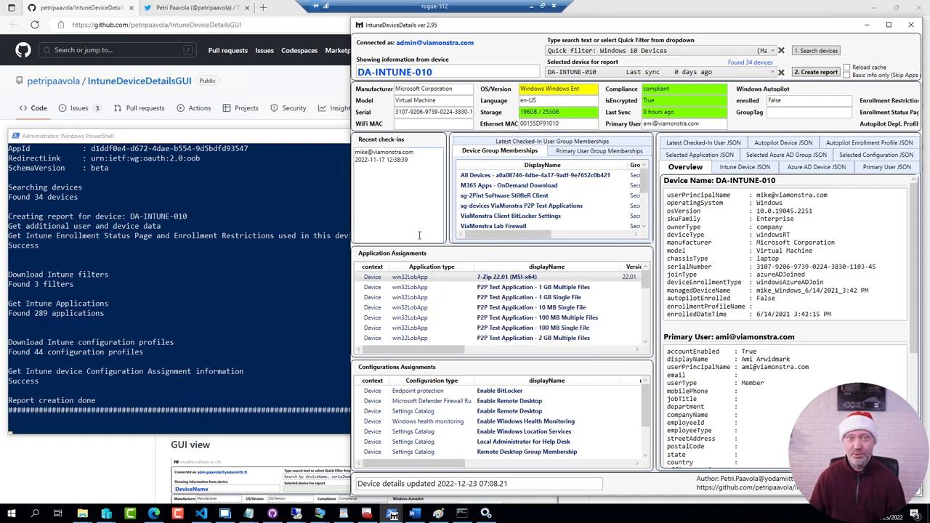